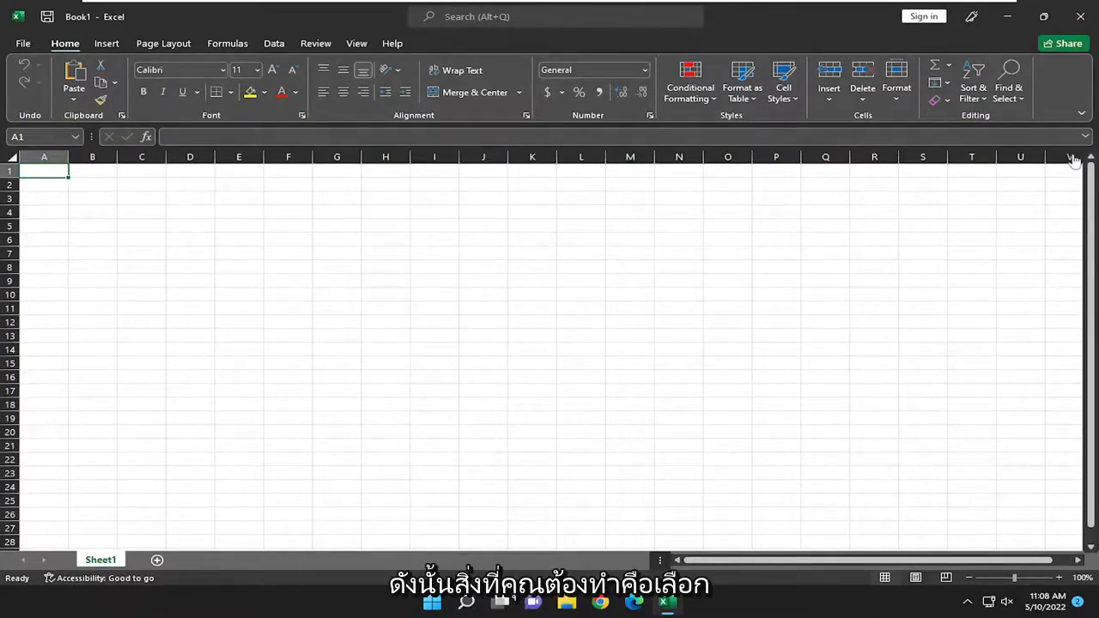
Open the File backstage view and head to Excel Options
click(22, 43)
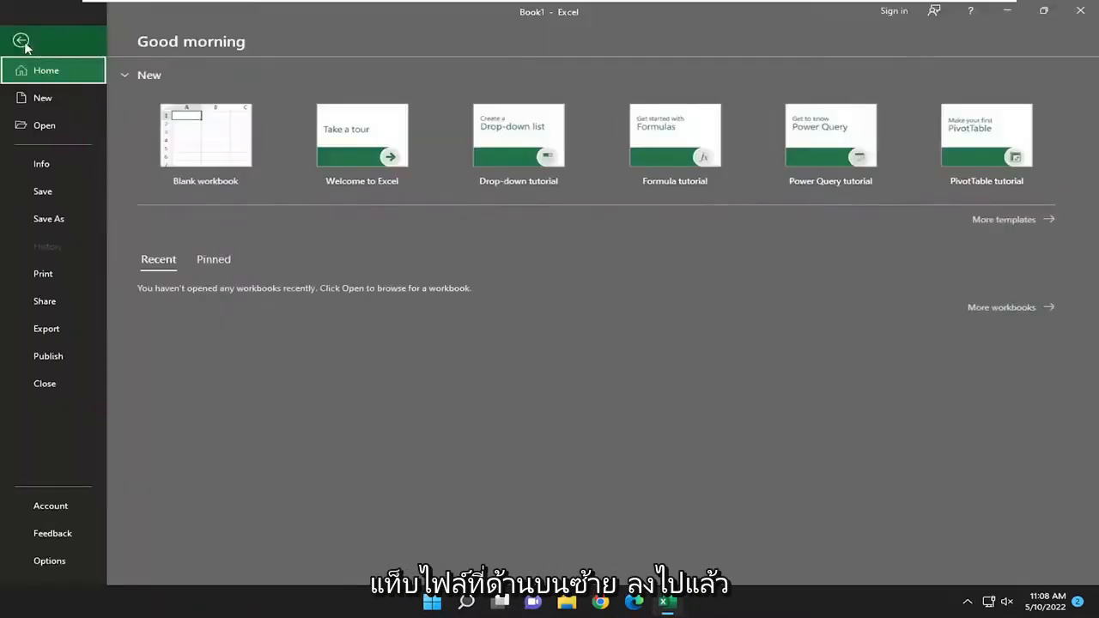
mouse_move(39, 475)
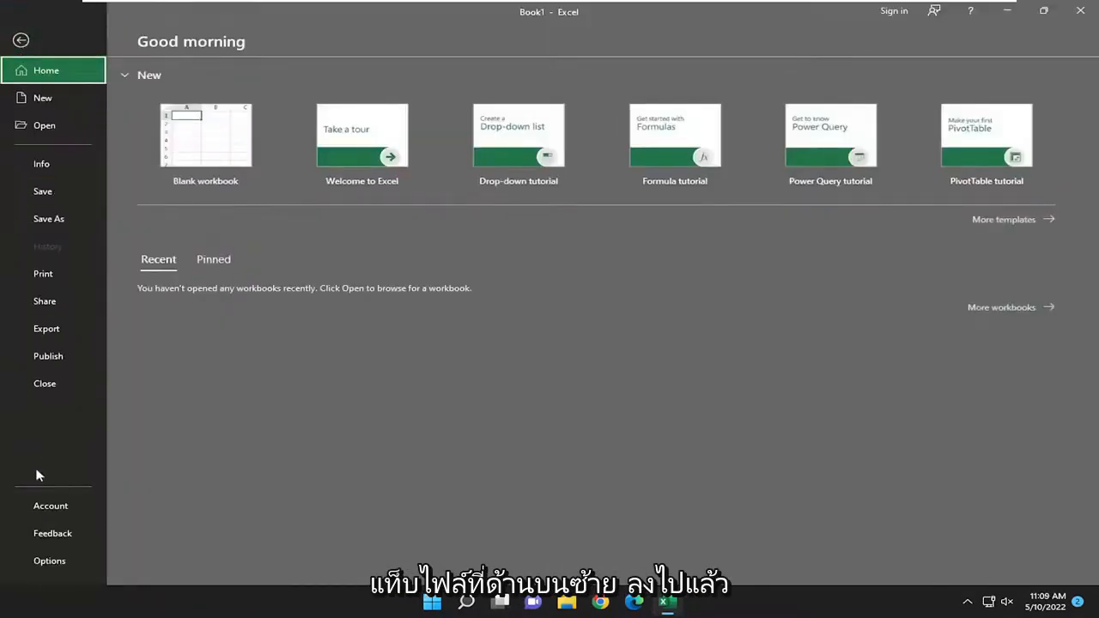
click(49, 561)
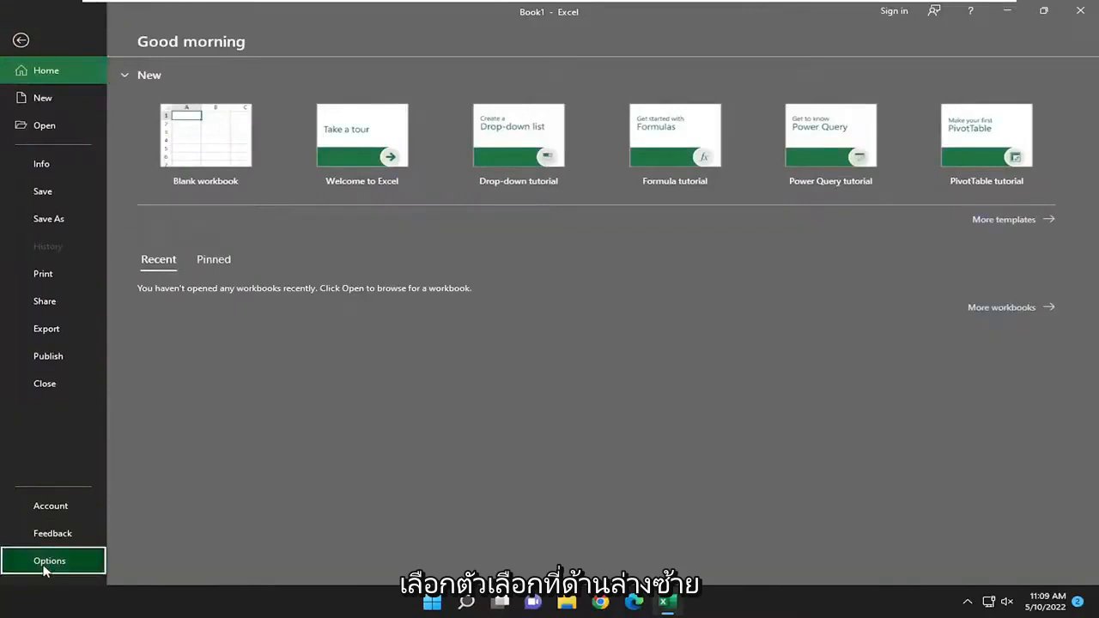
In Options' Save category, open the default 'Save files in this format' list
click(49, 560)
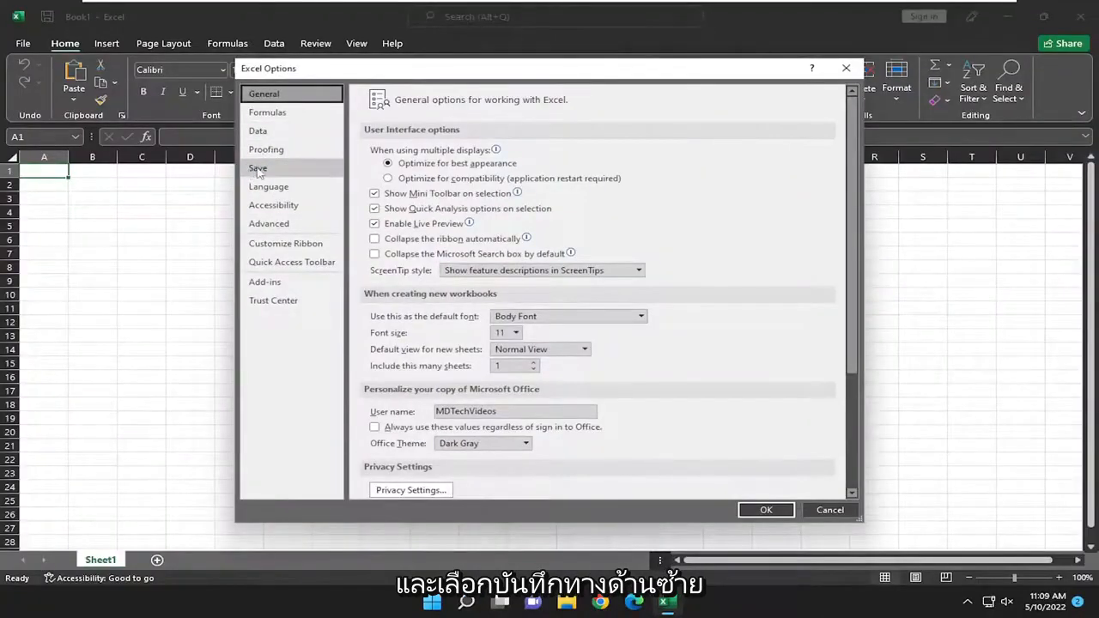
click(258, 167)
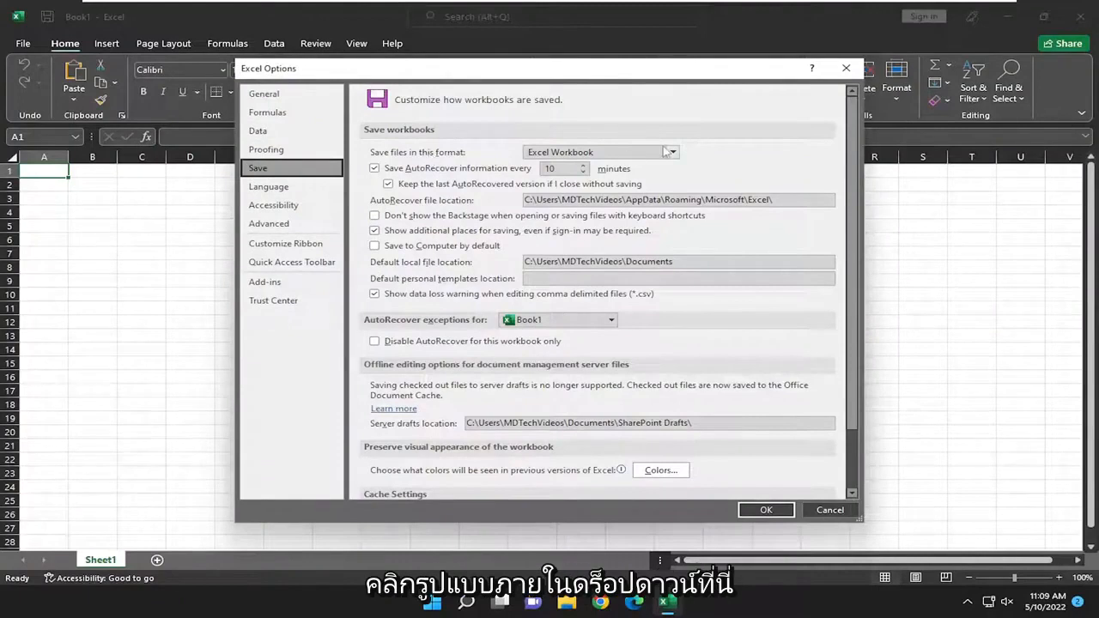
click(672, 152)
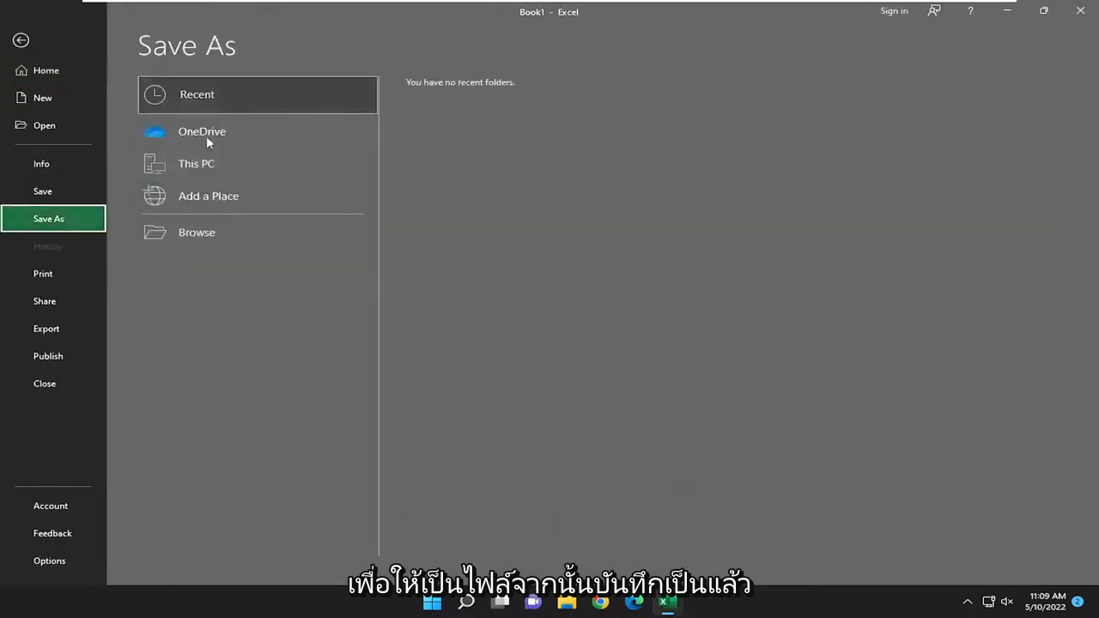
Set Book1's Save As type to Excel Workbook, then cancel the save dialog
click(196, 163)
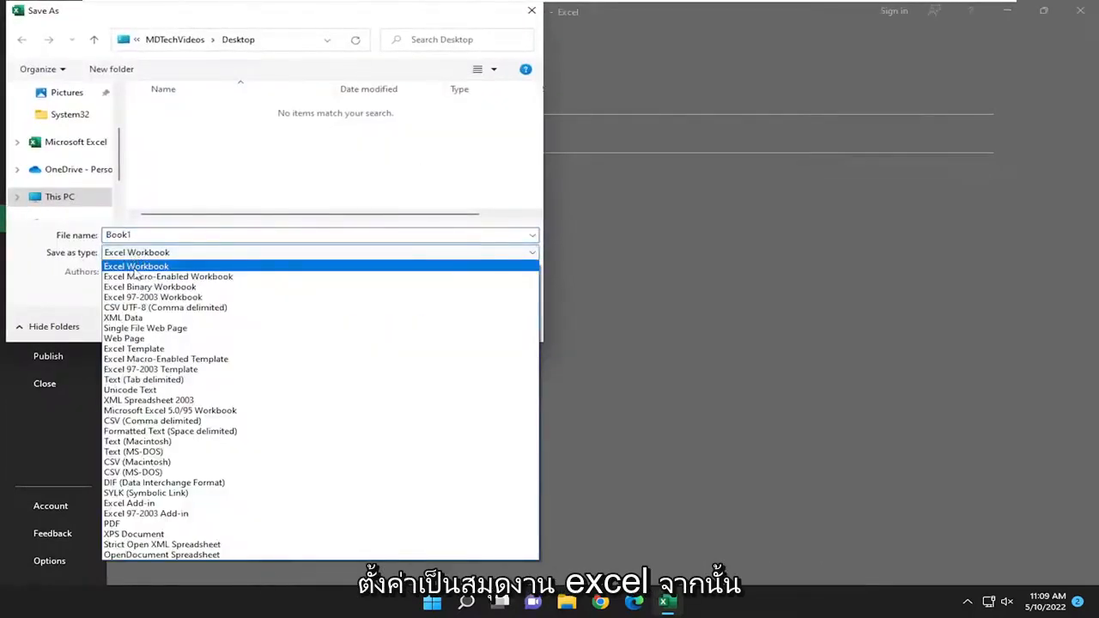
click(136, 265)
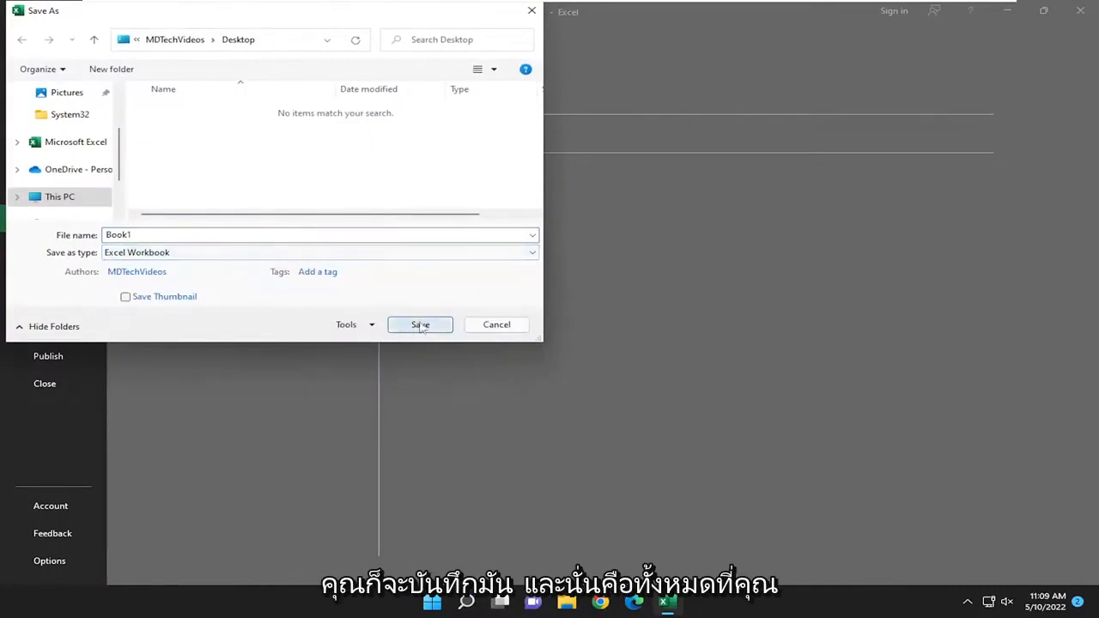
mouse_move(496, 325)
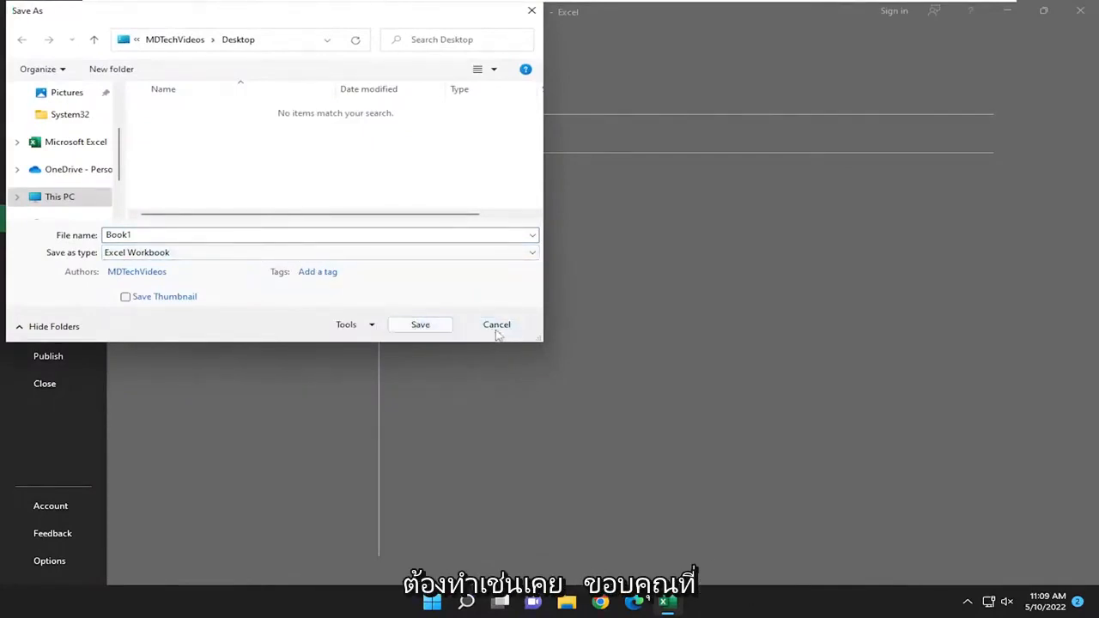
click(497, 325)
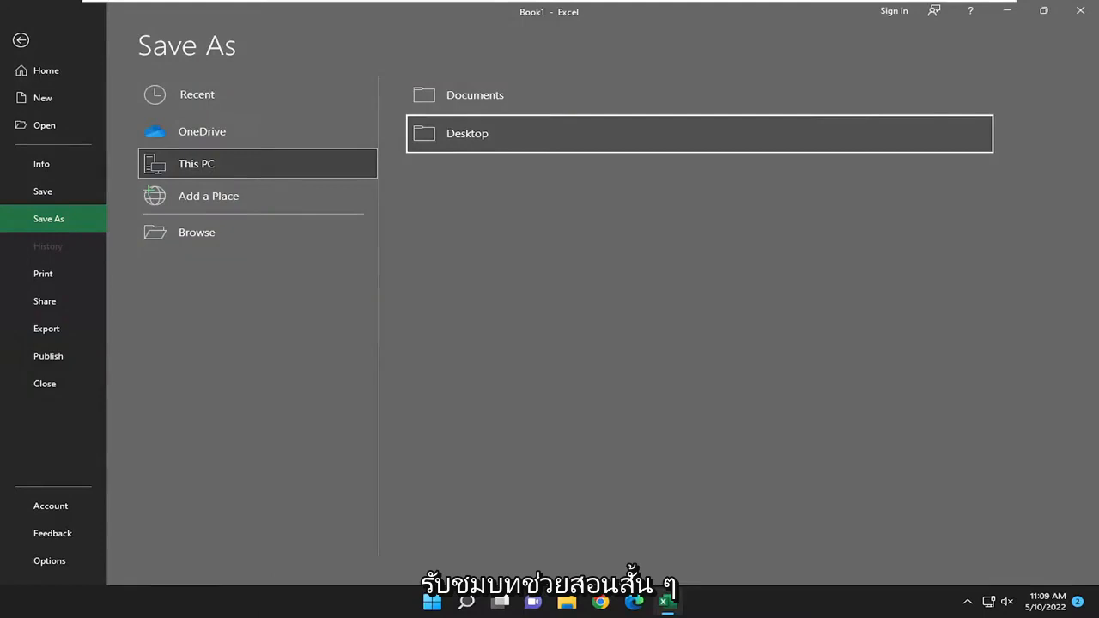